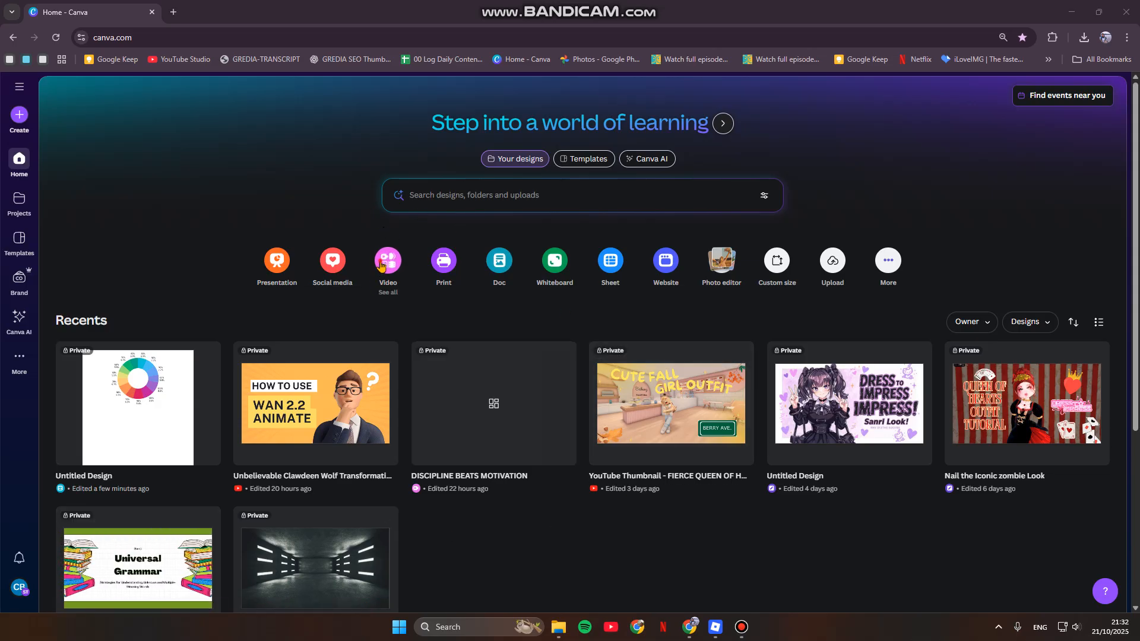
# Start a new design from the Canva home page and pick the Instagram Story video format.
pyautogui.click(387, 260)
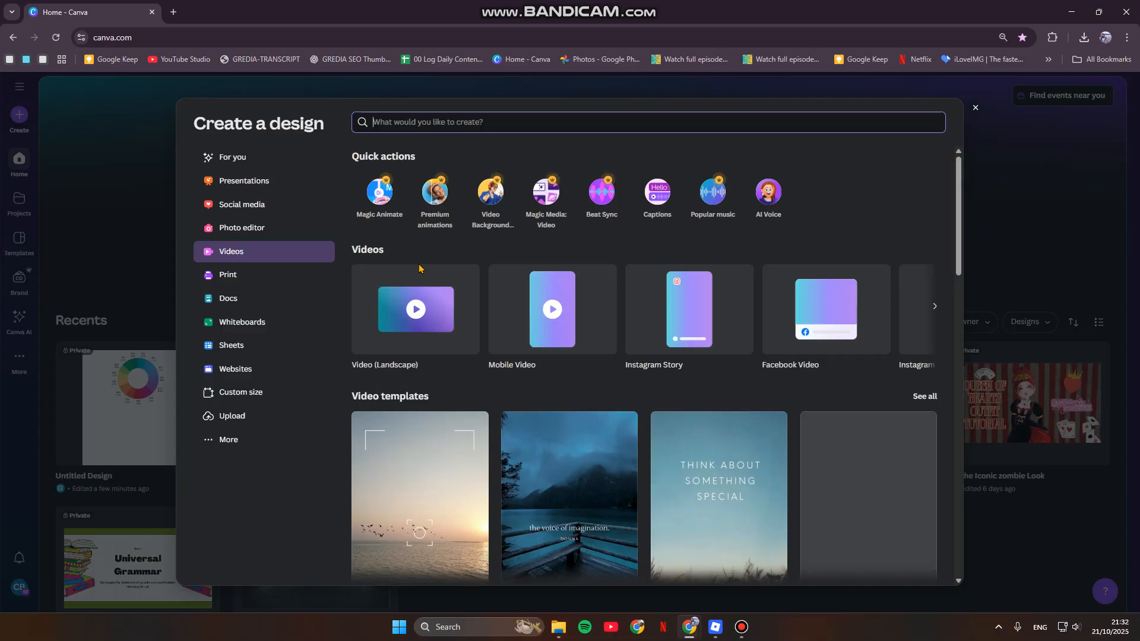
pyautogui.moveTo(850, 163)
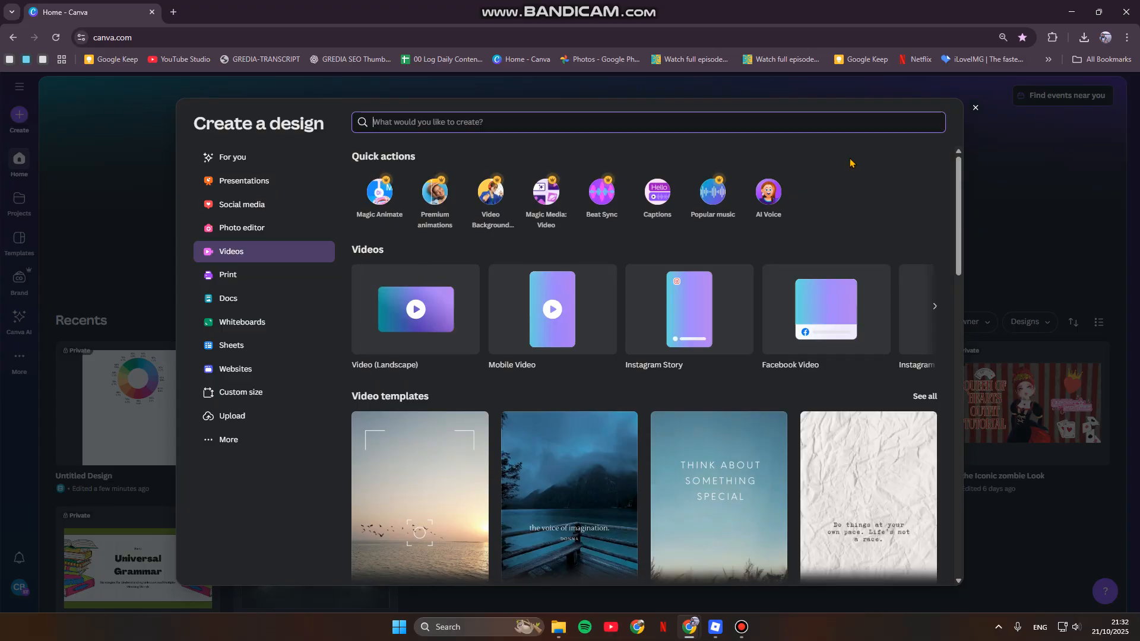
pyautogui.moveTo(850, 151)
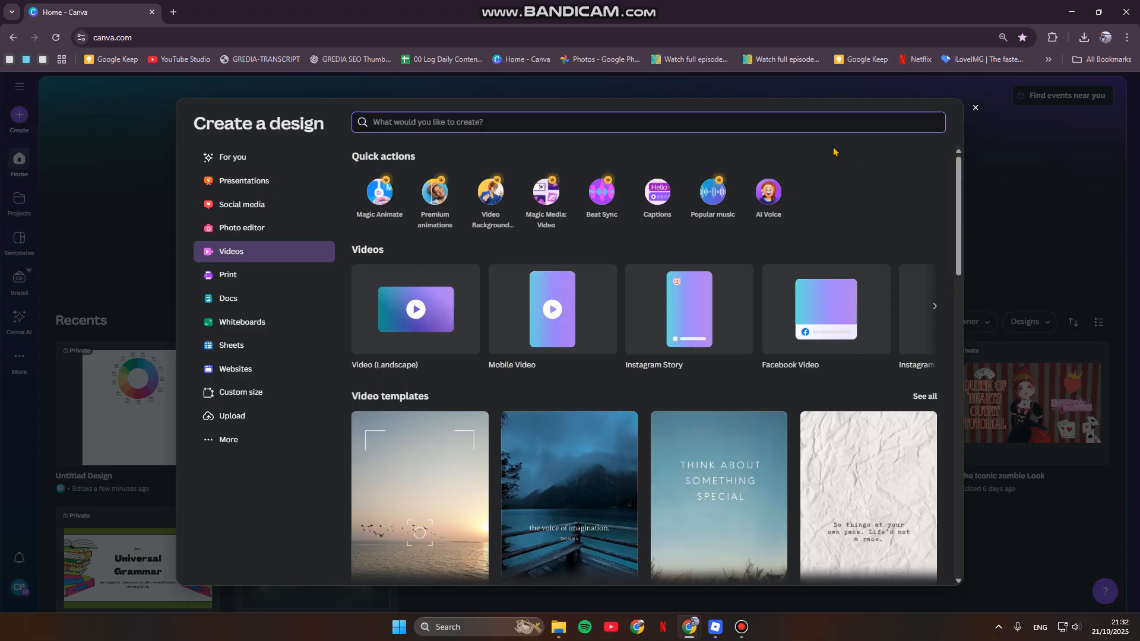
pyautogui.moveTo(919, 374)
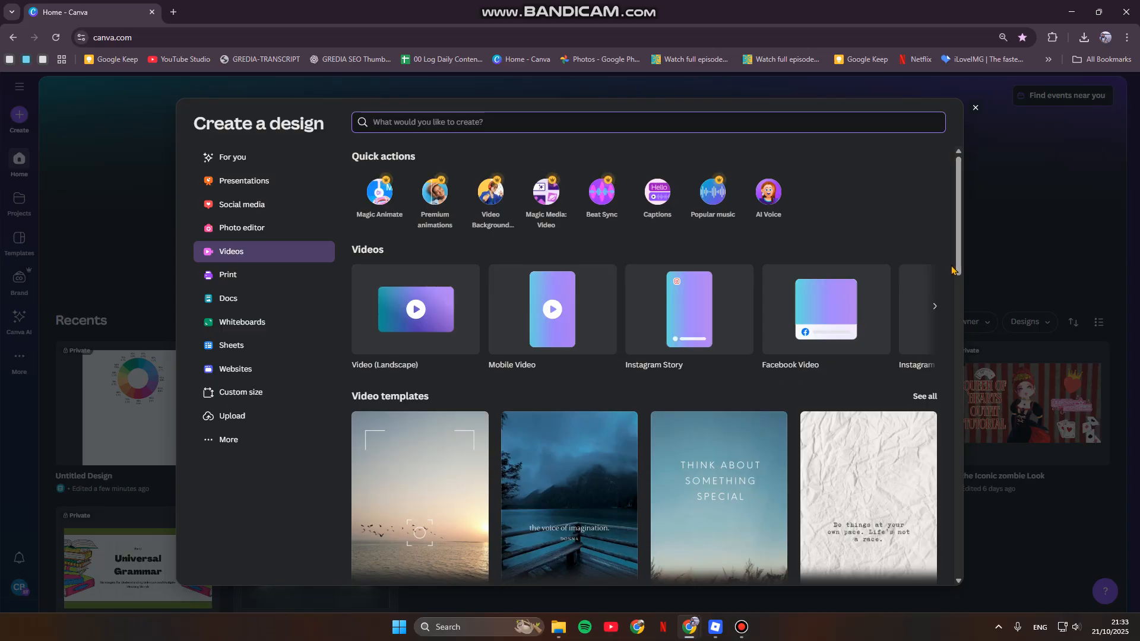
pyautogui.moveTo(717, 325)
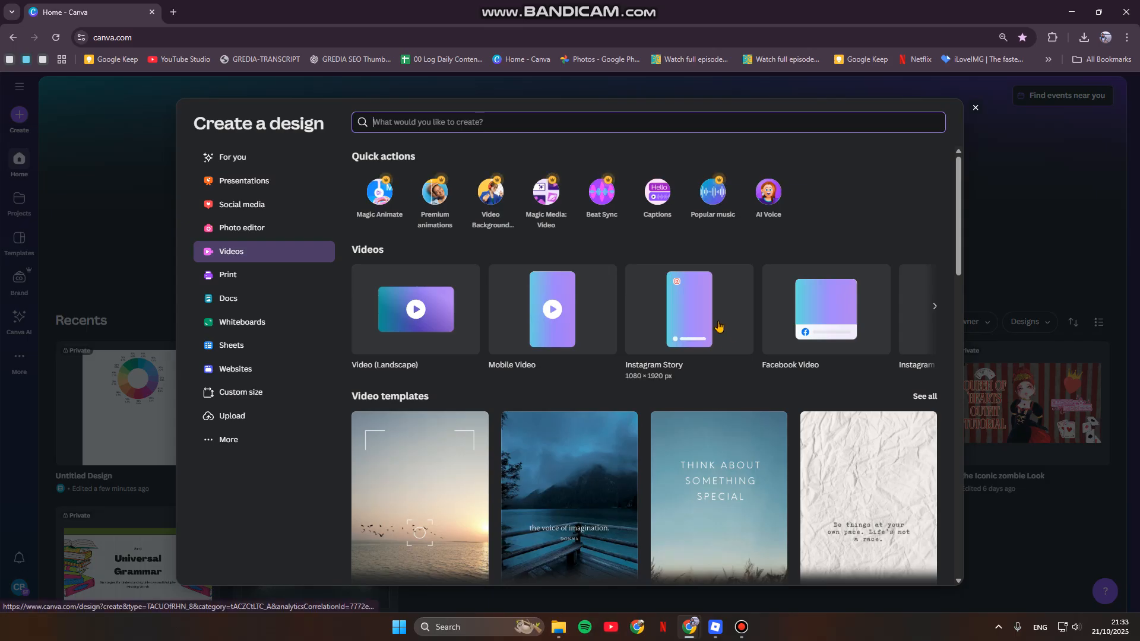
pyautogui.click(687, 309)
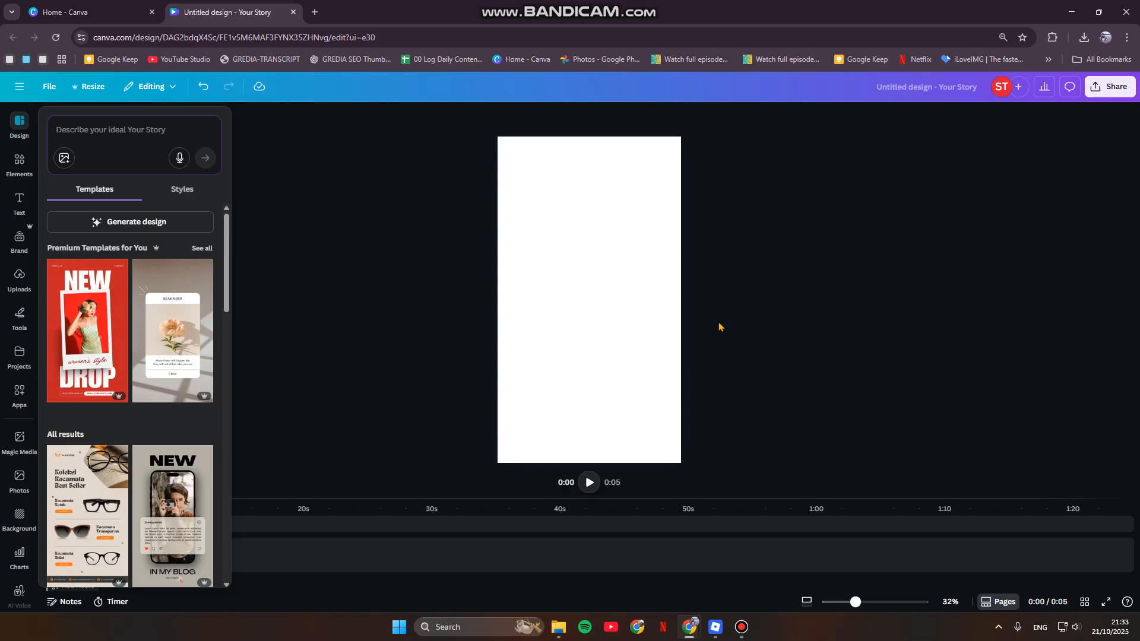
pyautogui.moveTo(983, 416)
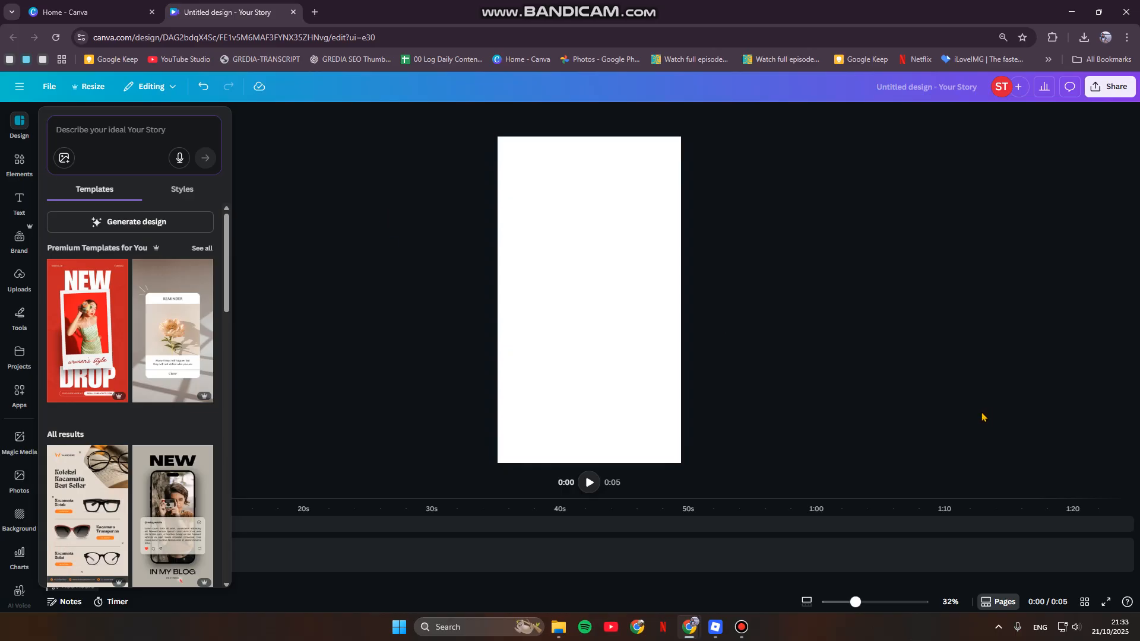
pyautogui.moveTo(977, 419)
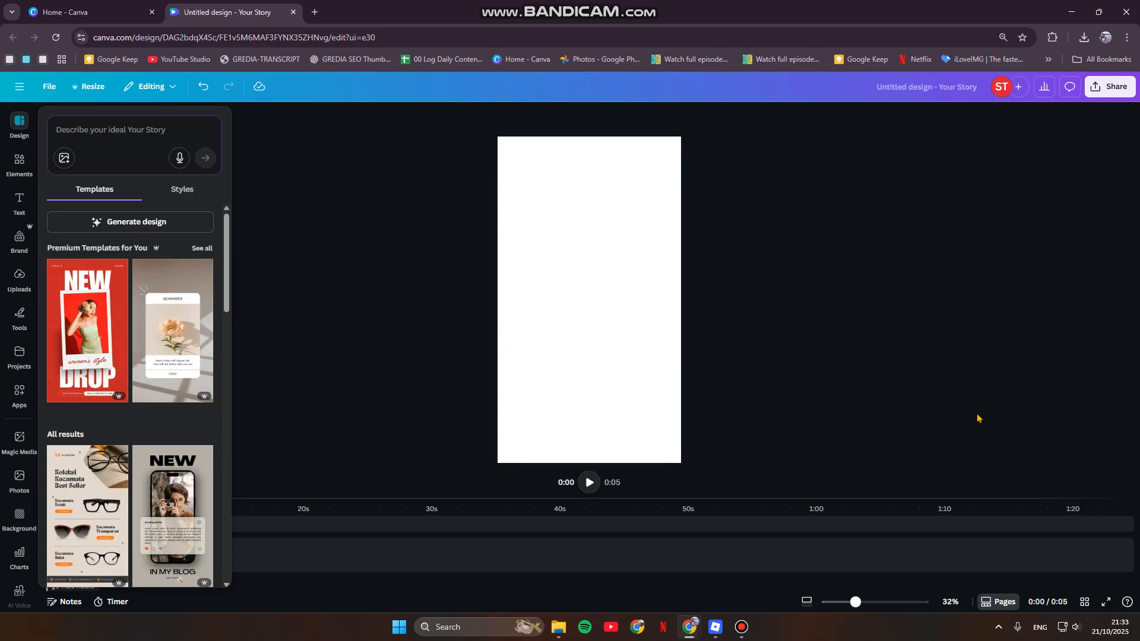
# Browse the templates and search 'video' to find the six-photo 'Shooting with friends' grid.
pyautogui.scroll(-3)
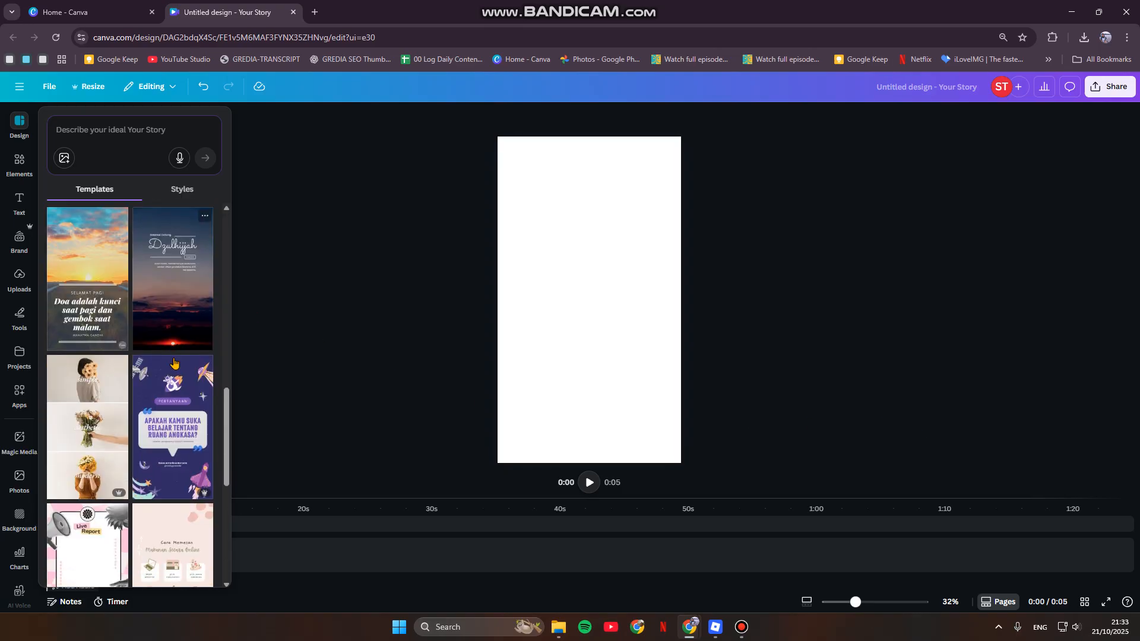
pyautogui.scroll(-3)
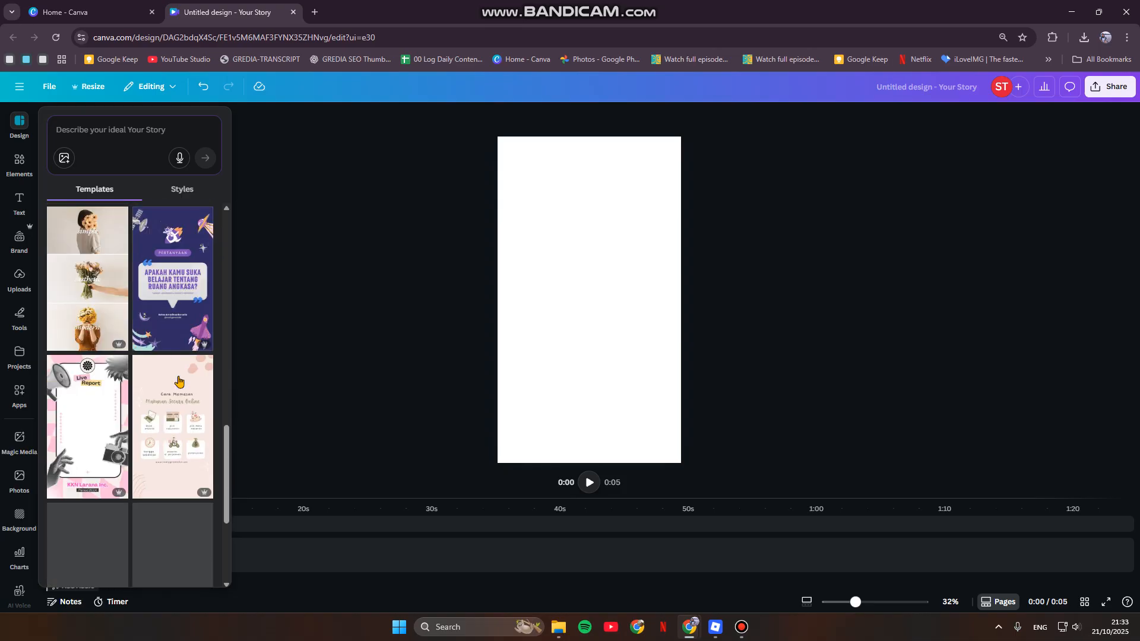
pyautogui.write('video')
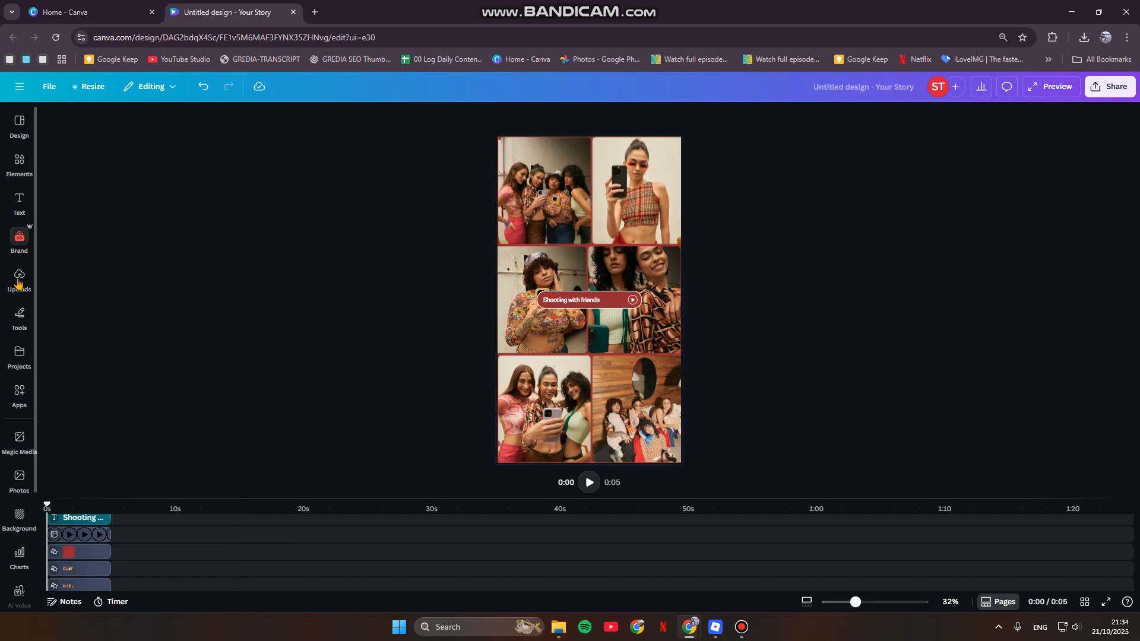
# Swap the grid photos for uploaded game-character images from the Uploads library.
pyautogui.click(19, 278)
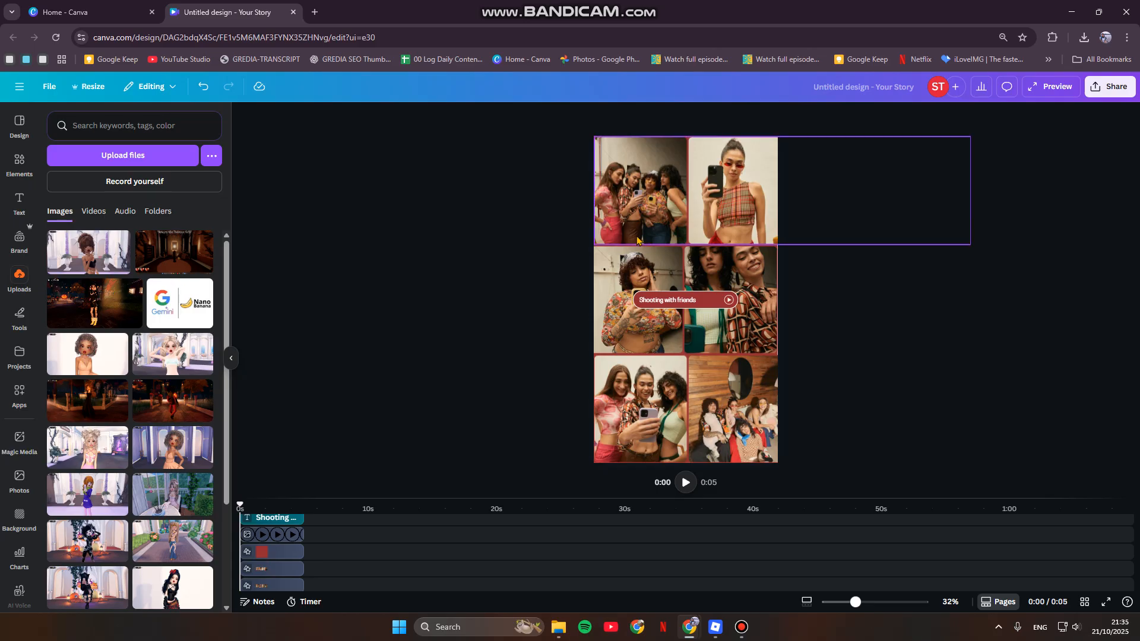
pyautogui.moveTo(668, 234)
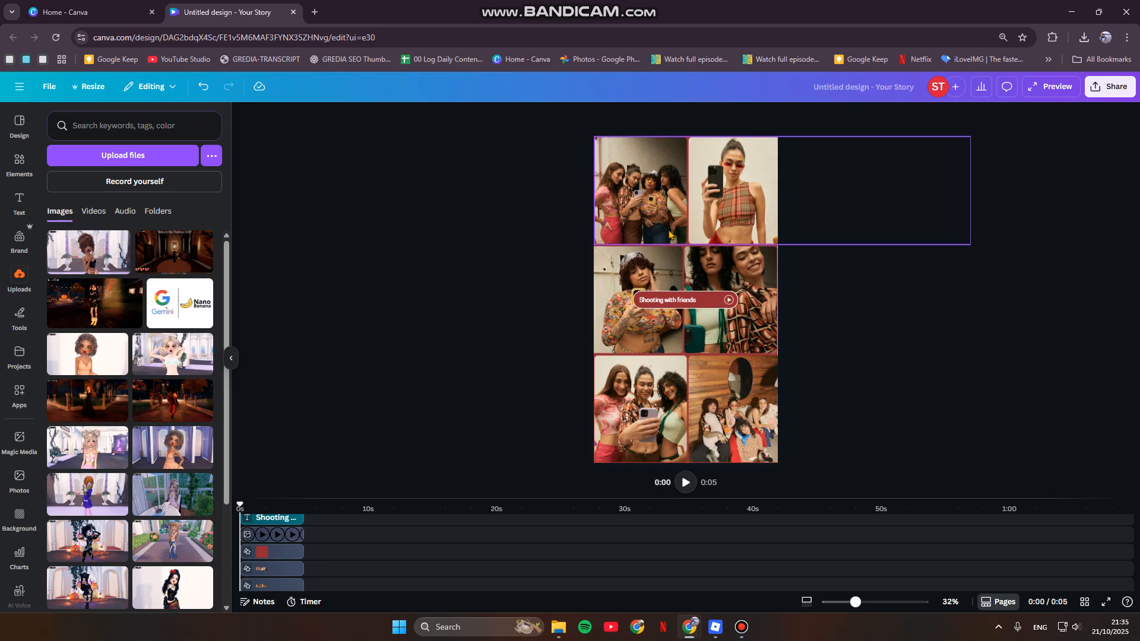
pyautogui.scroll(-3)
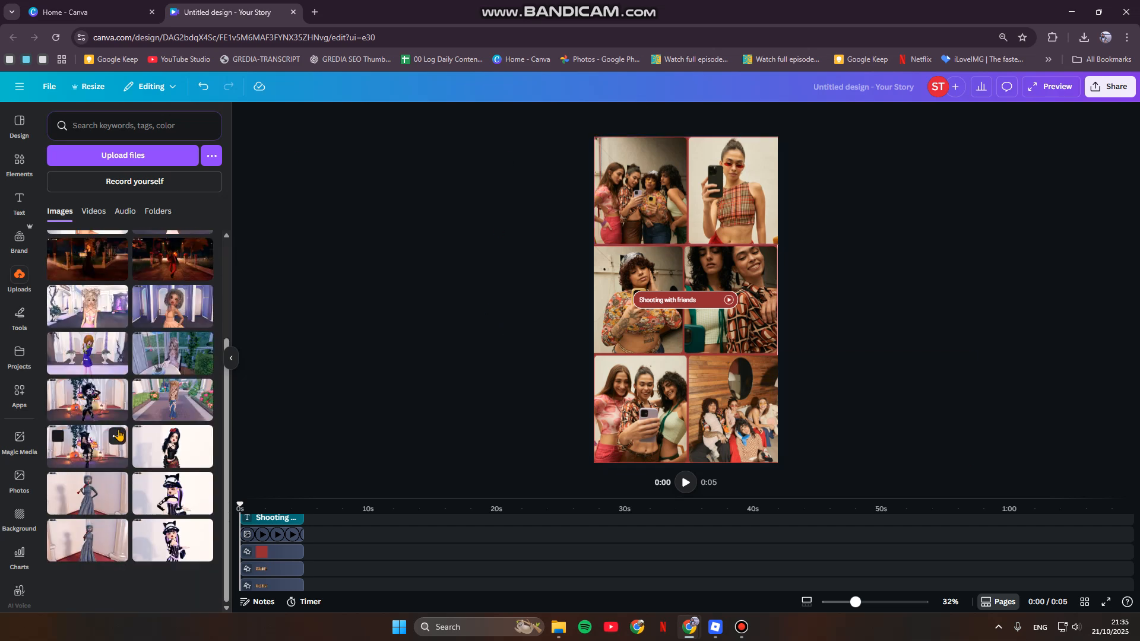
pyautogui.scroll(-3)
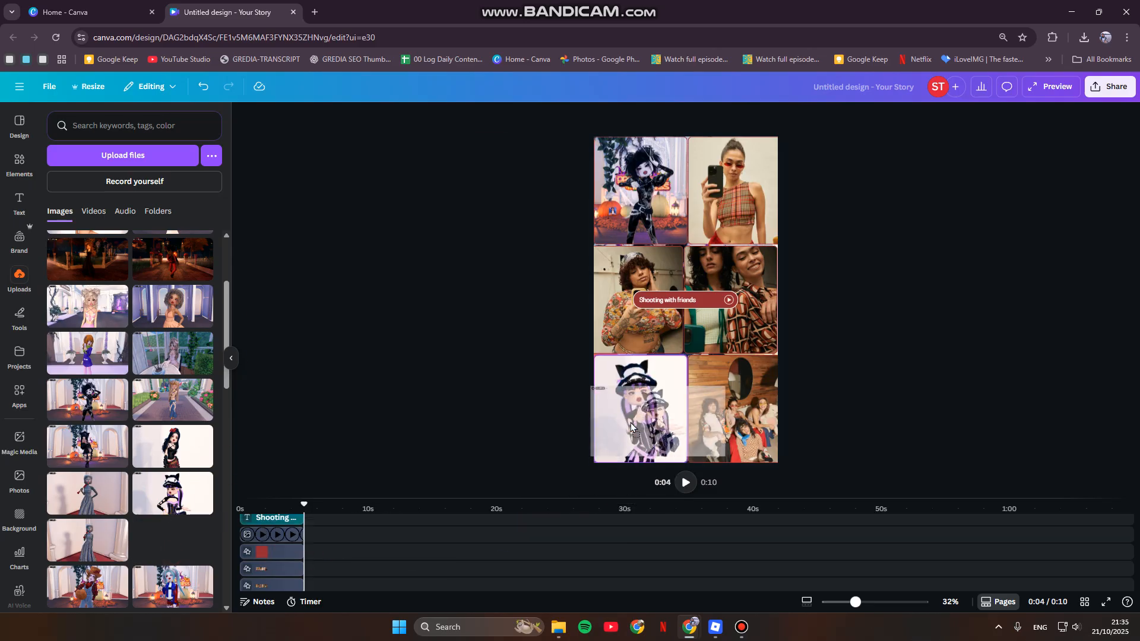
pyautogui.click(640, 408)
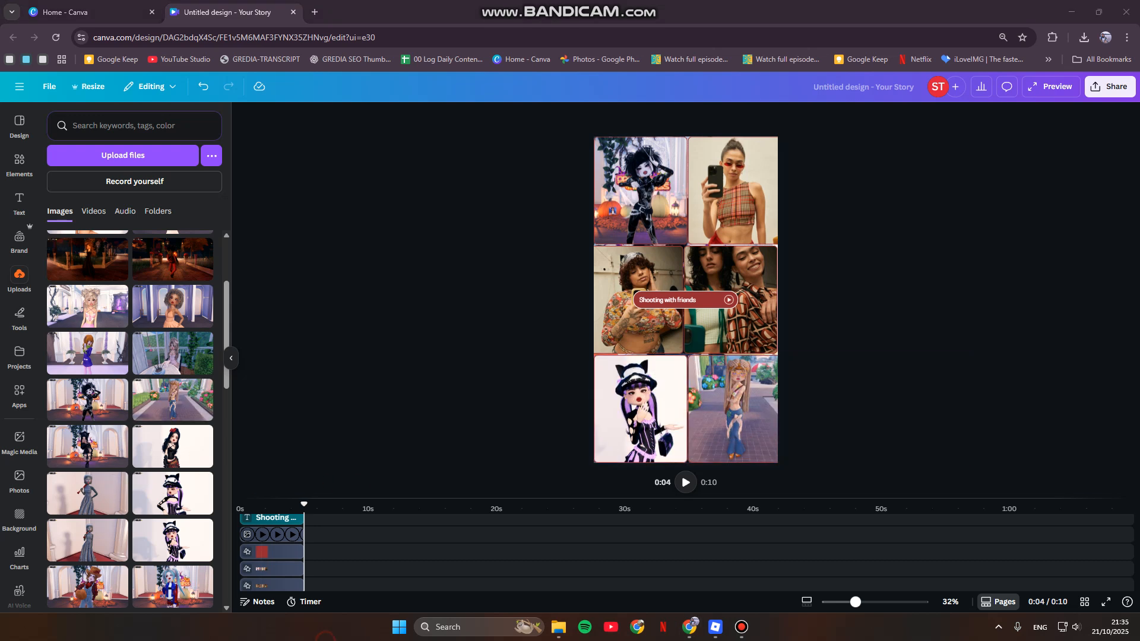
pyautogui.scroll(-3)
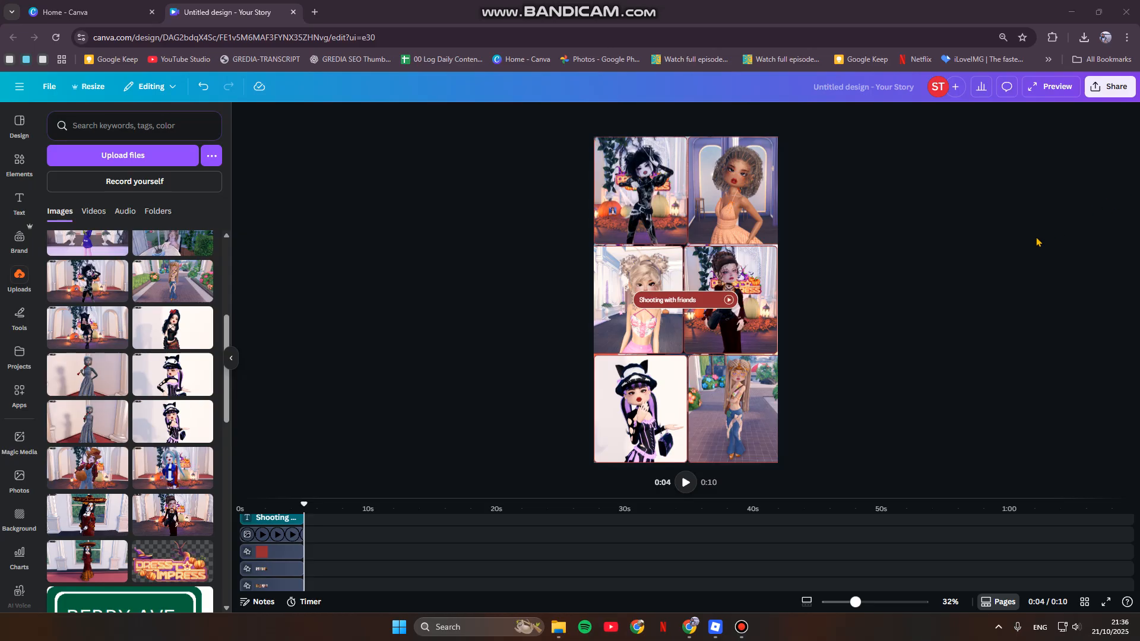
# Enter crop mode on the top-right tile's character photo to reframe it.
pyautogui.doubleClick(730, 189)
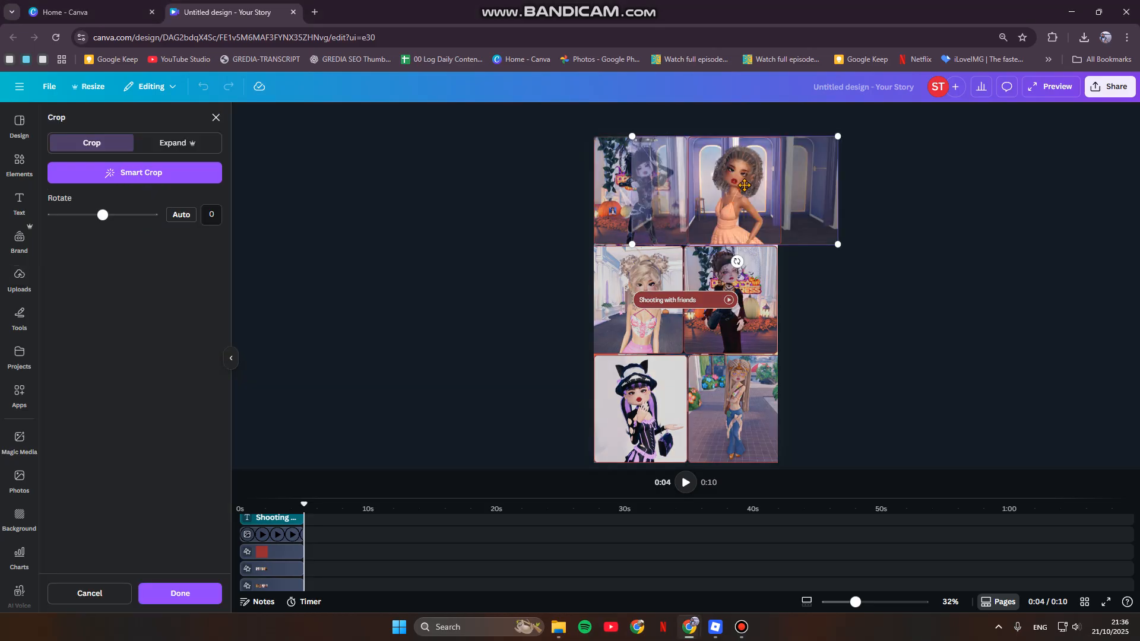
pyautogui.moveTo(760, 264)
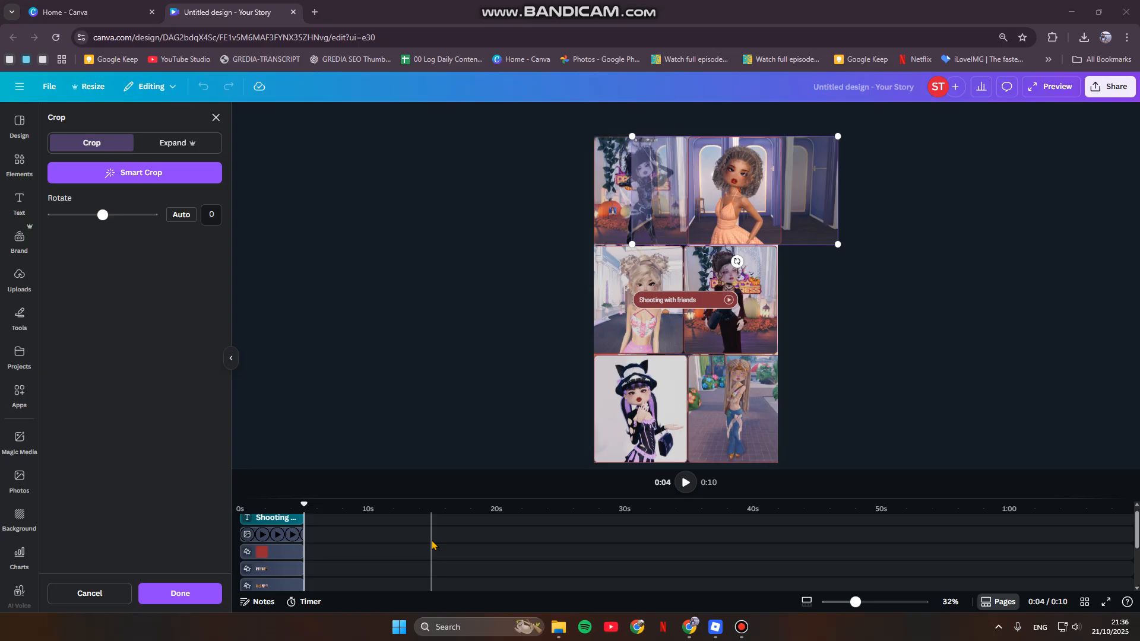
pyautogui.moveTo(6, 202)
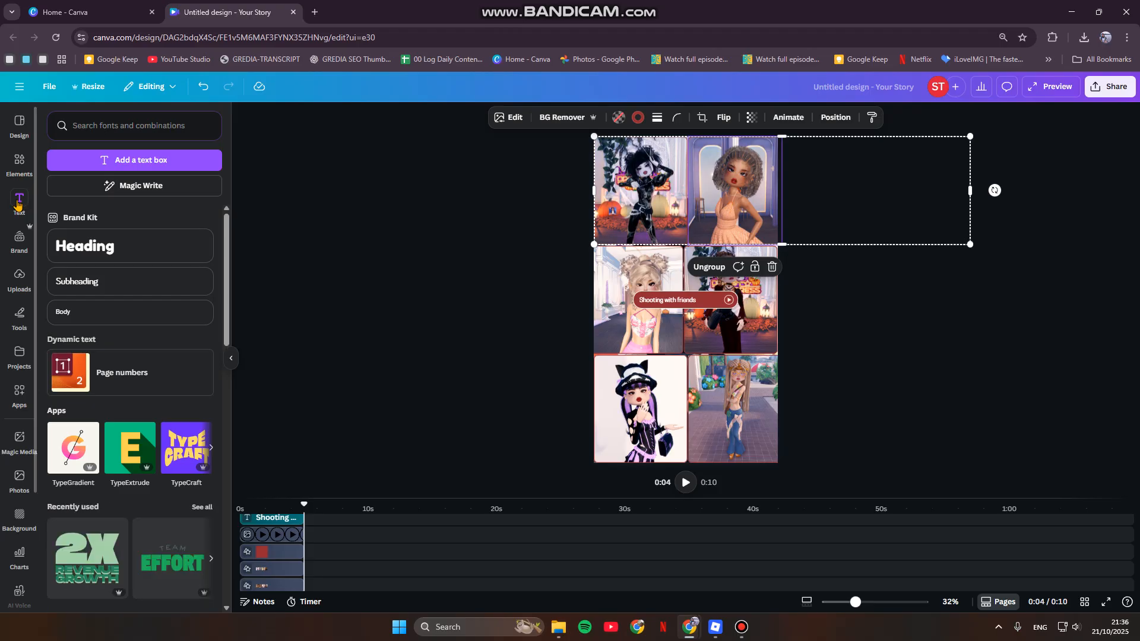
pyautogui.moveTo(24, 203)
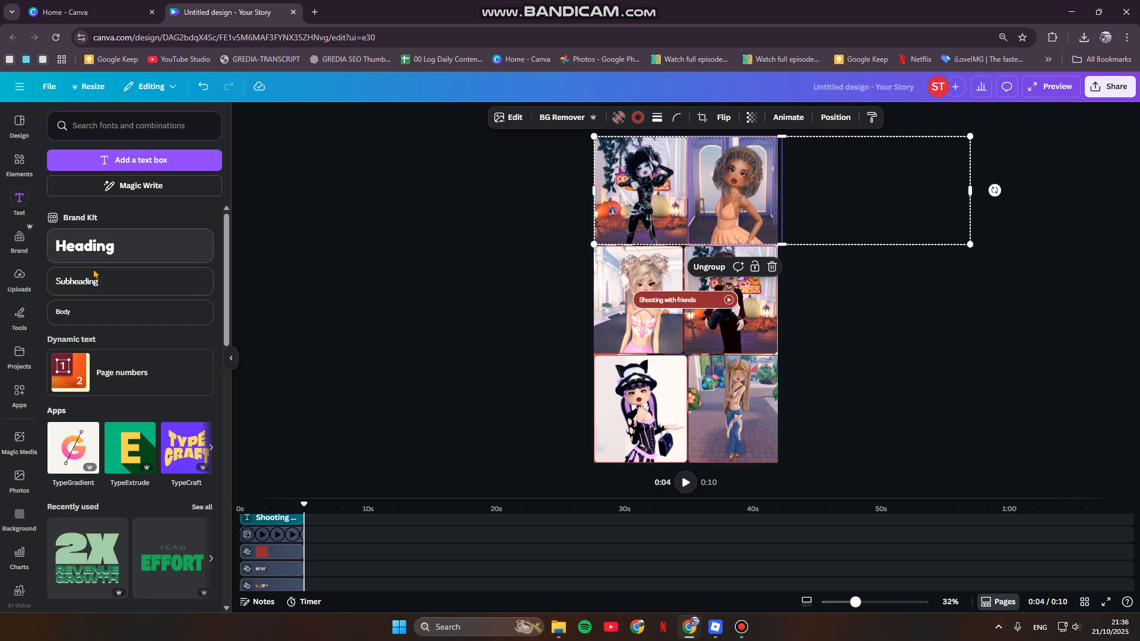
pyautogui.moveTo(104, 328)
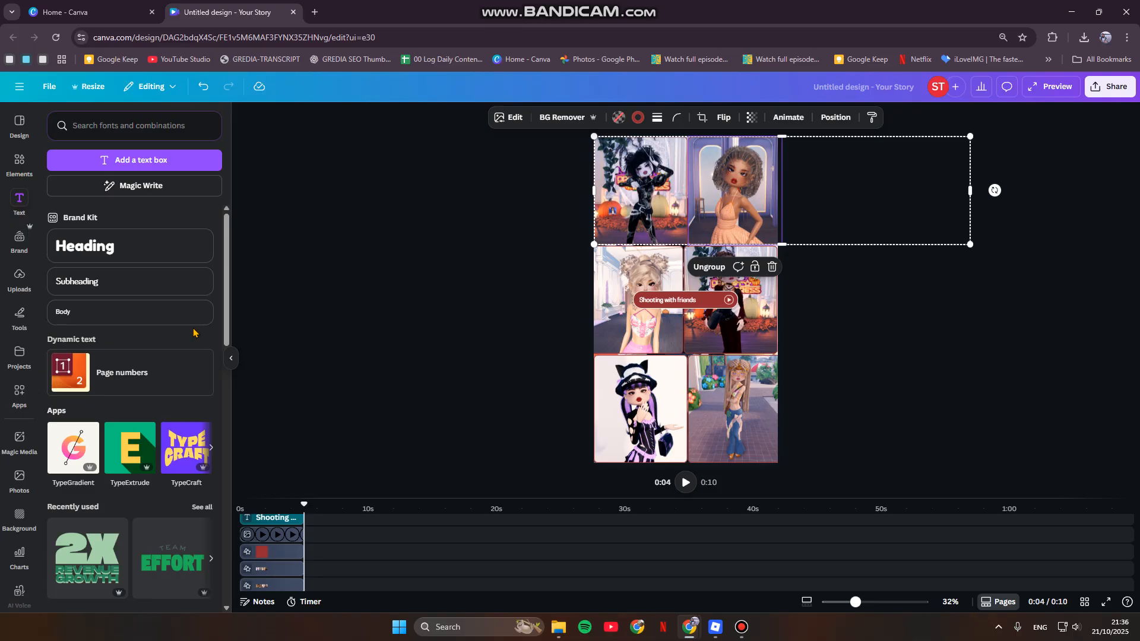
pyautogui.moveTo(205, 253)
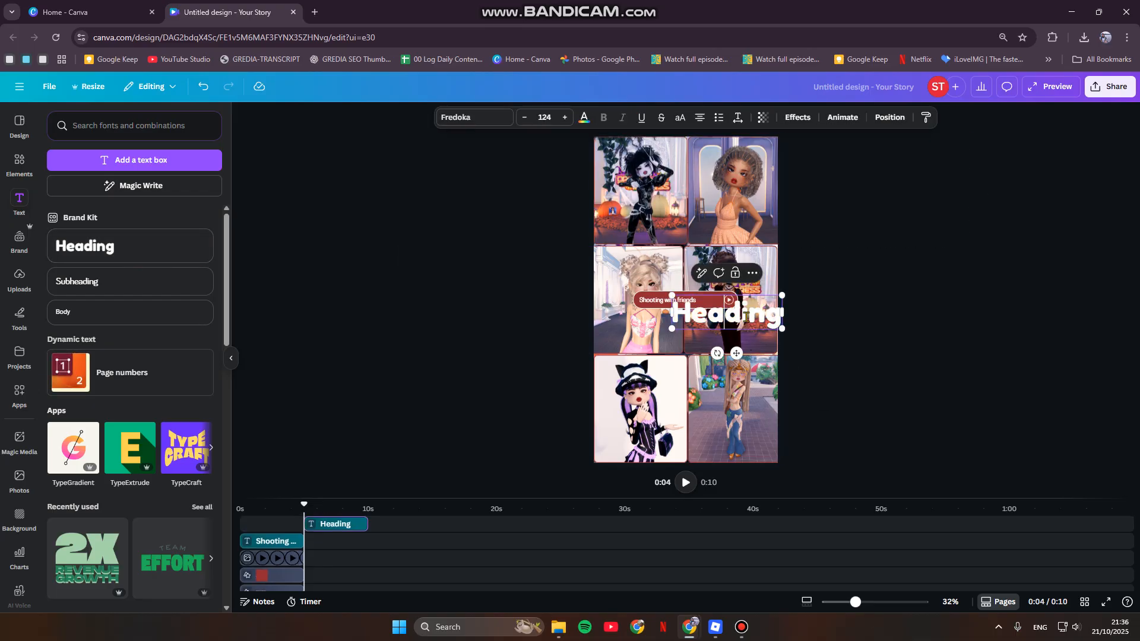
# Type the 'Dress to Impress' title and place the resized text box over the grid centre.
pyautogui.write('Dress to Impress')
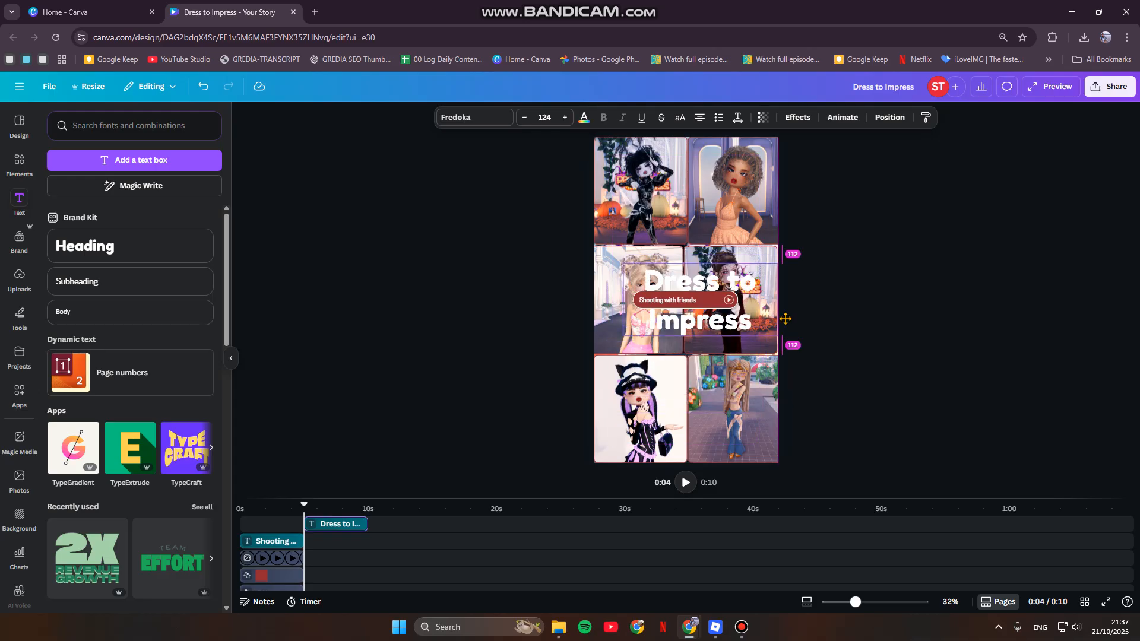
pyautogui.click(667, 300)
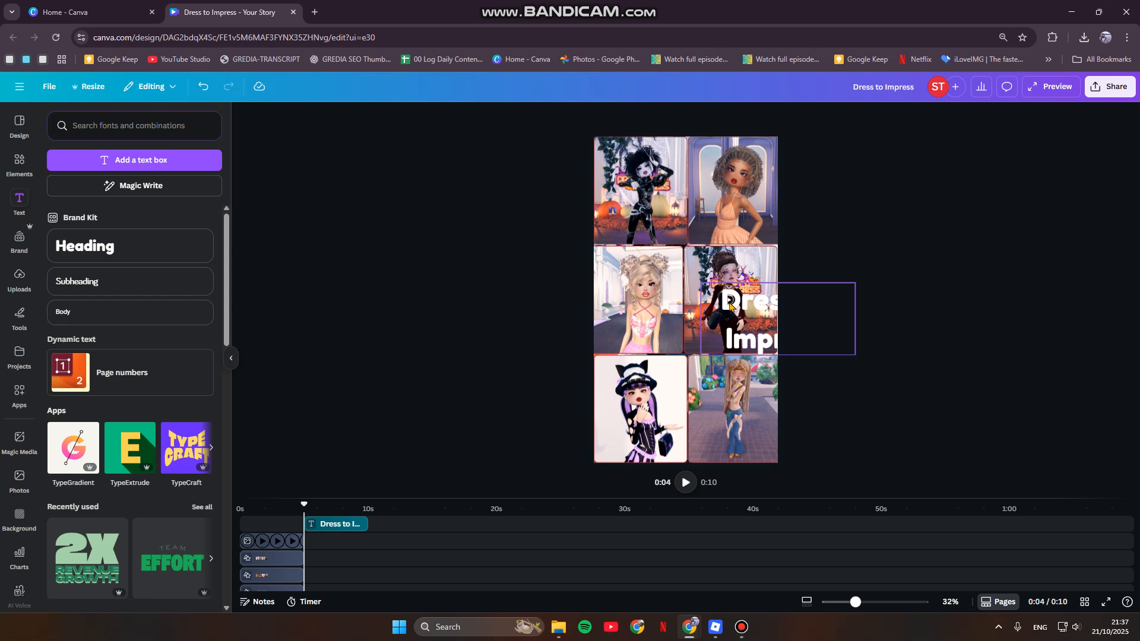
# Centre the title on the grid and colour its text pink.
pyautogui.click(730, 302)
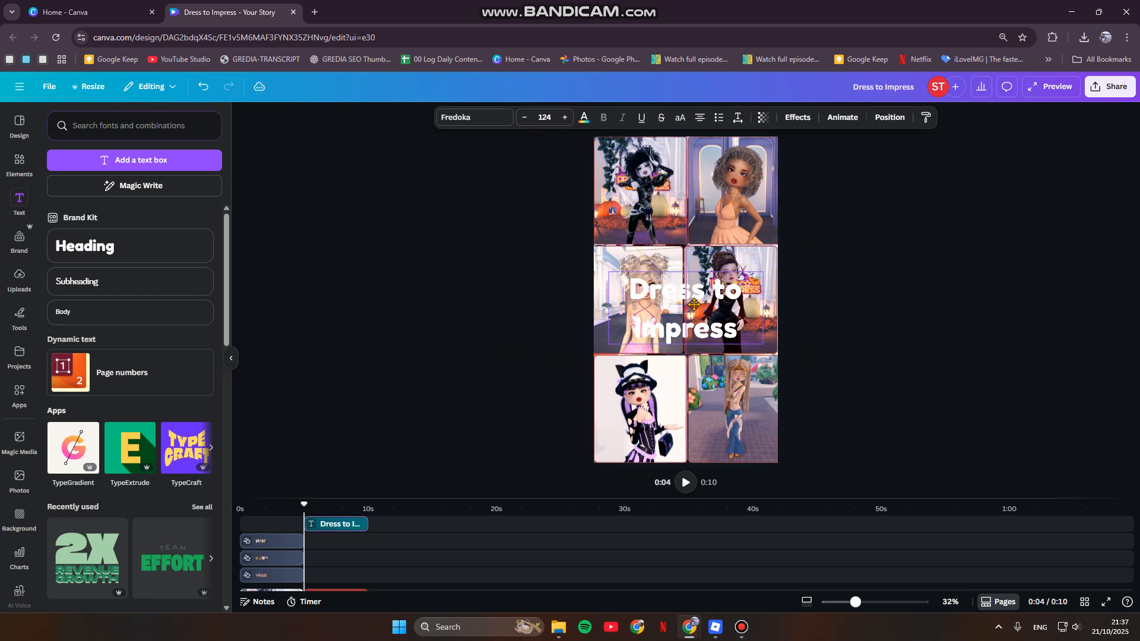
pyautogui.click(684, 305)
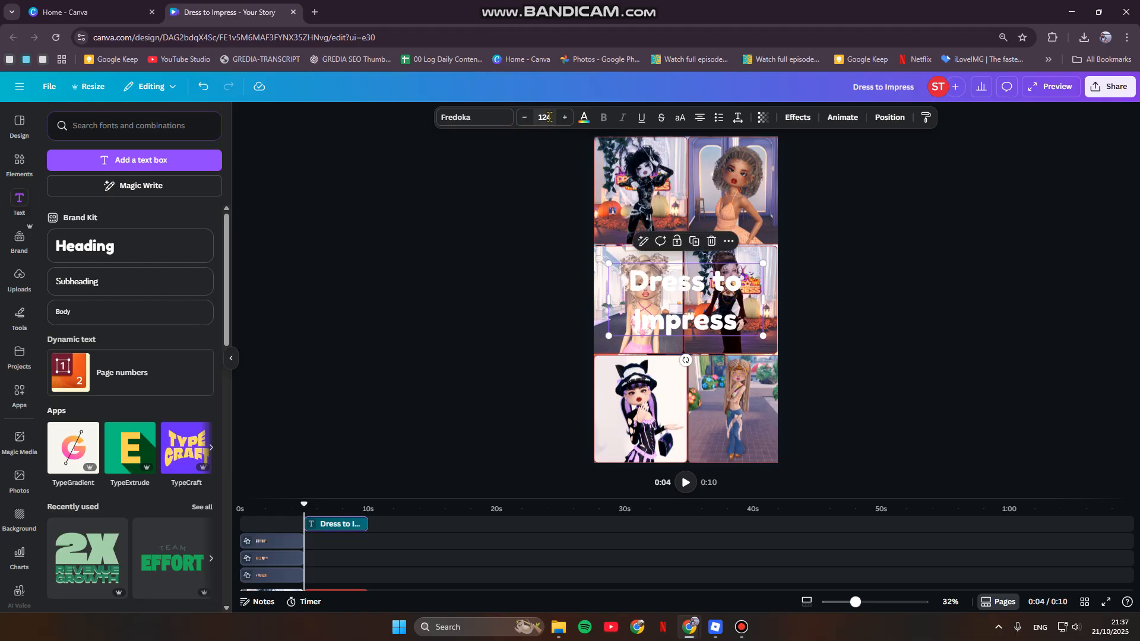
pyautogui.click(583, 118)
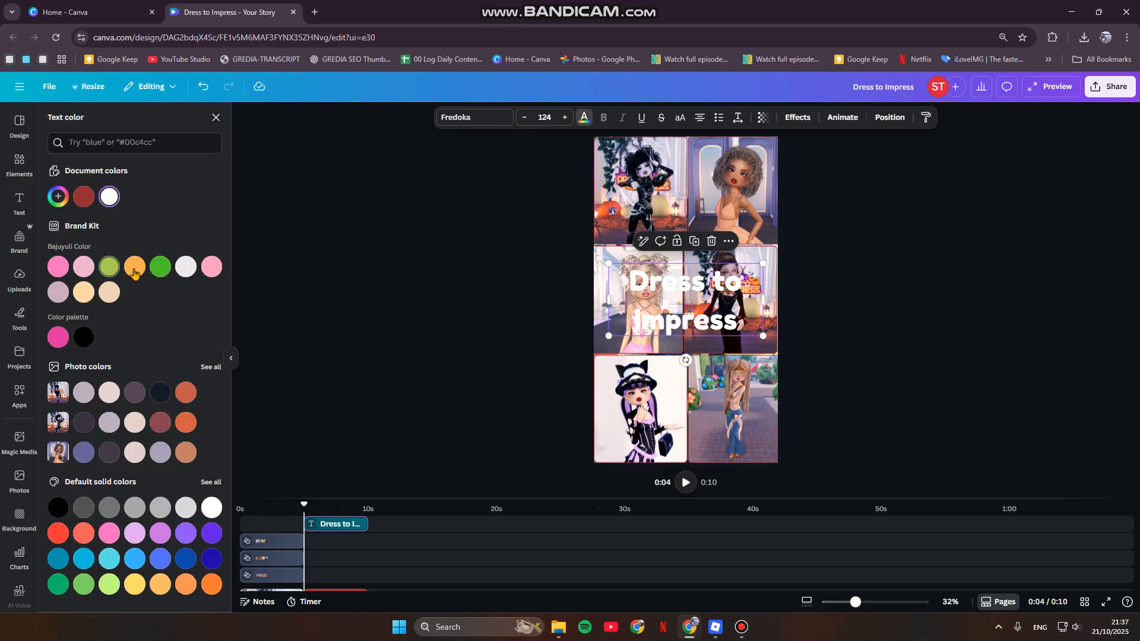
pyautogui.click(57, 267)
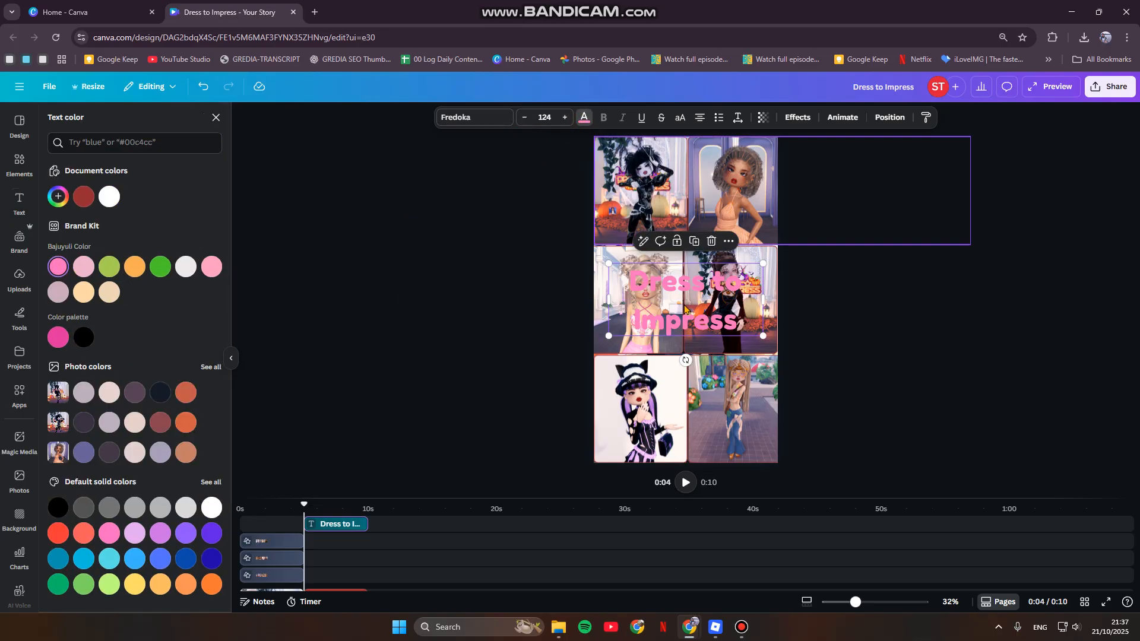
# Tighten the title's line spacing and widen its letter spacing.
pyautogui.click(736, 118)
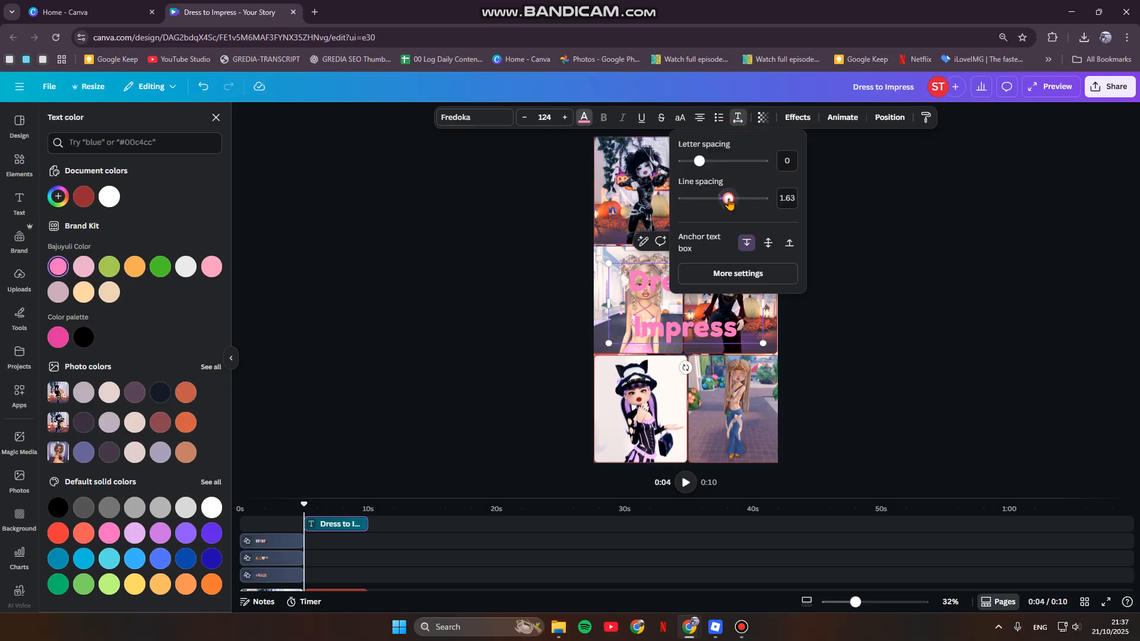
pyautogui.moveTo(727, 198); pyautogui.dragTo(699, 198)
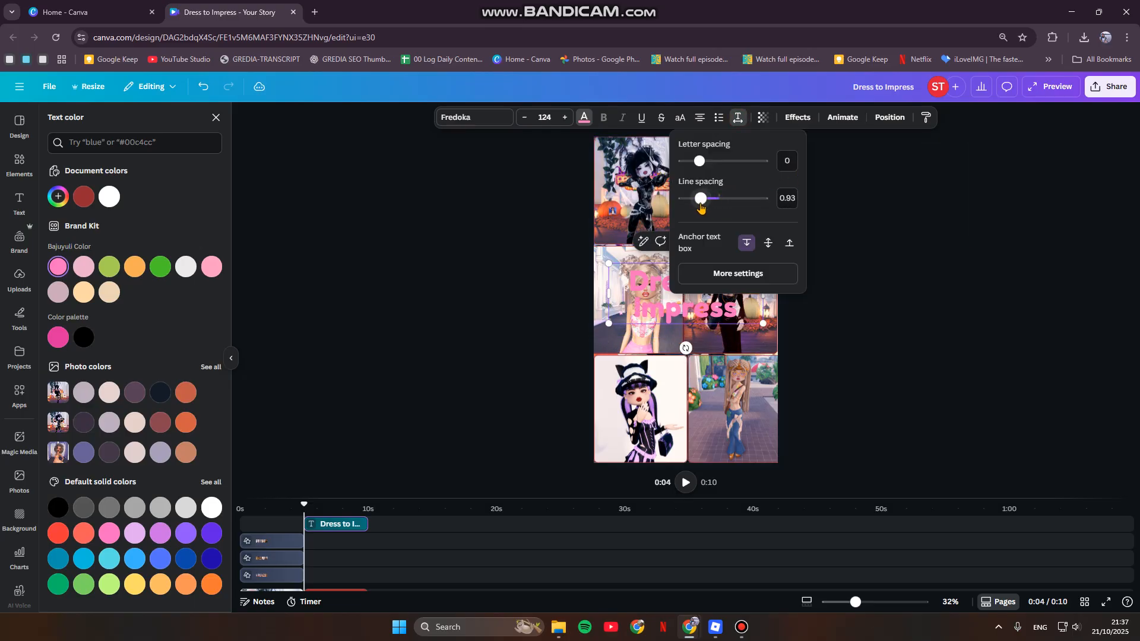
pyautogui.moveTo(698, 161); pyautogui.dragTo(706, 161)
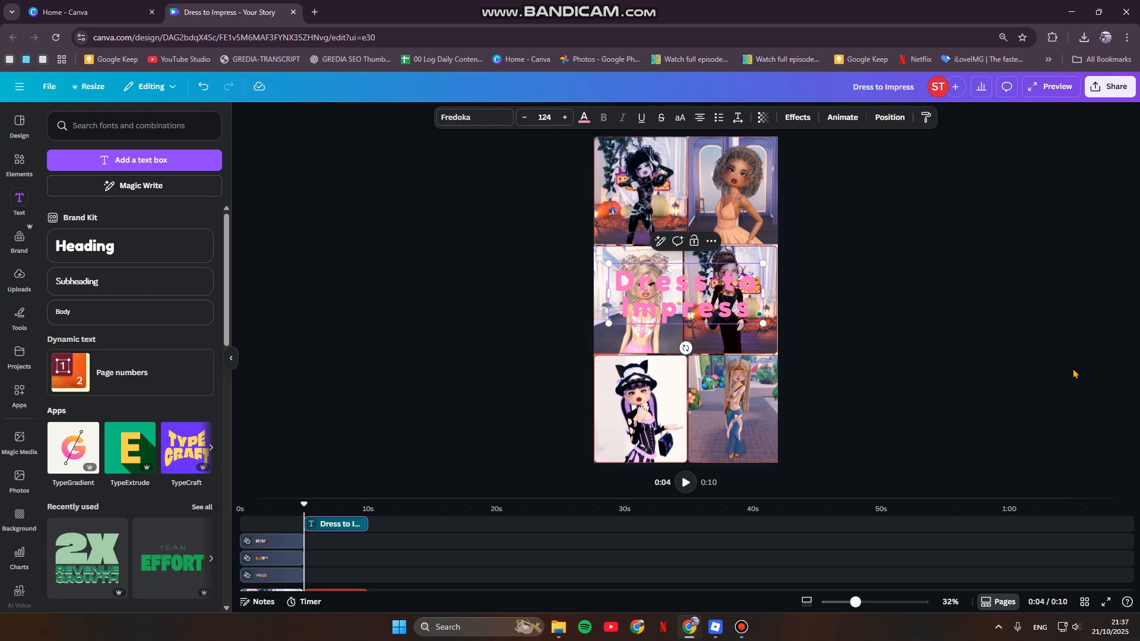
pyautogui.moveTo(1047, 320)
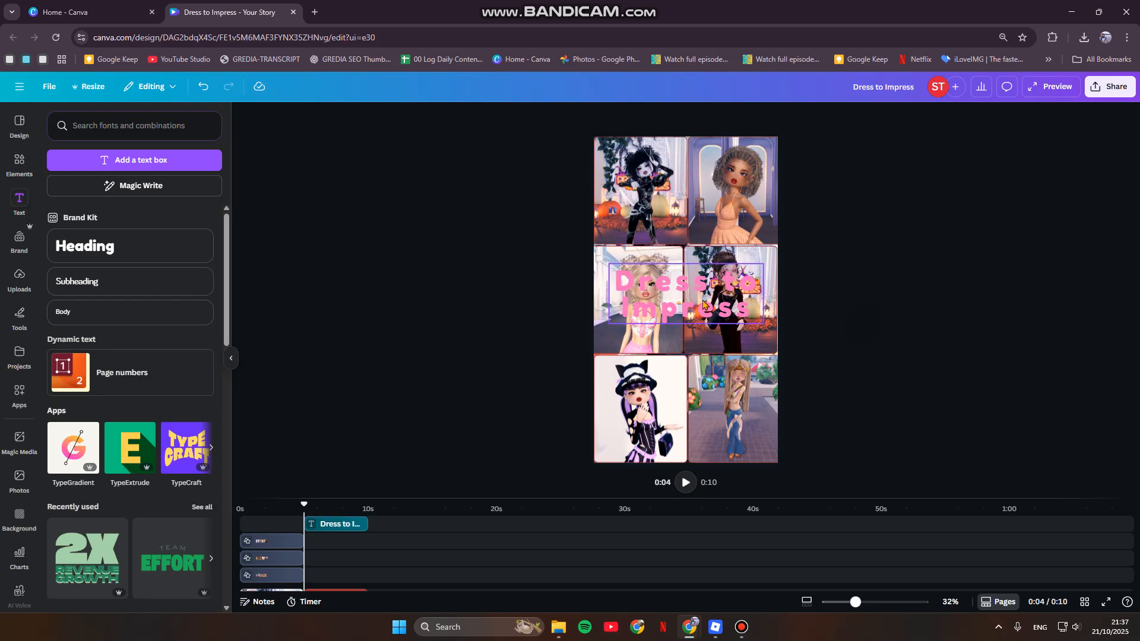
pyautogui.click(702, 301)
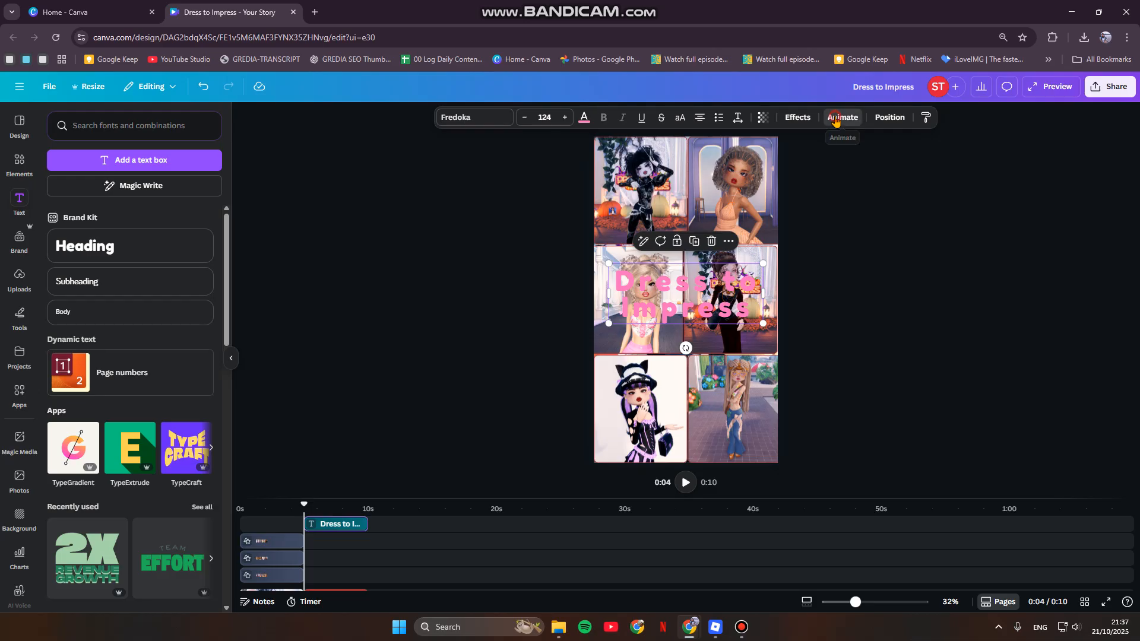
# Preview the Block and Roll animations and apply Roll to the title.
pyautogui.click(840, 118)
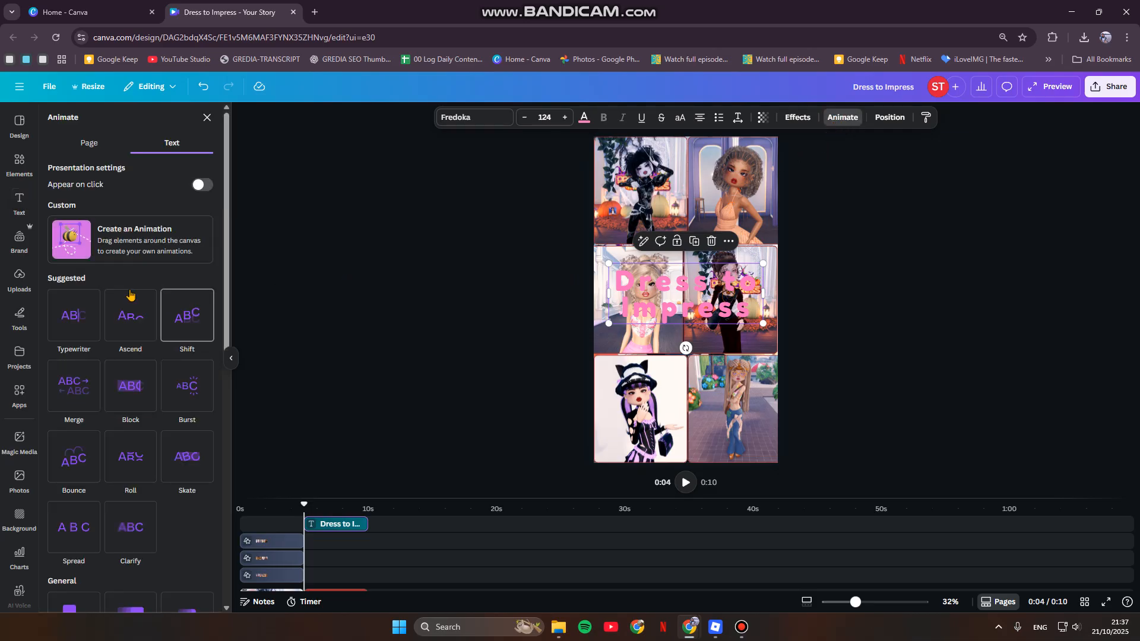
pyautogui.click(130, 384)
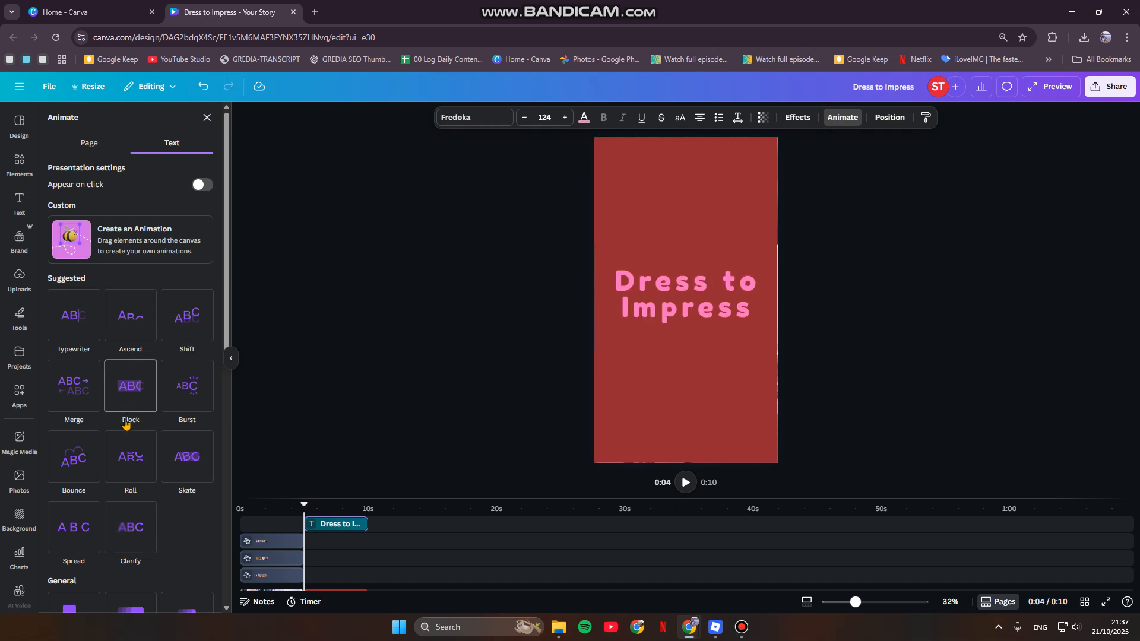
pyautogui.click(131, 456)
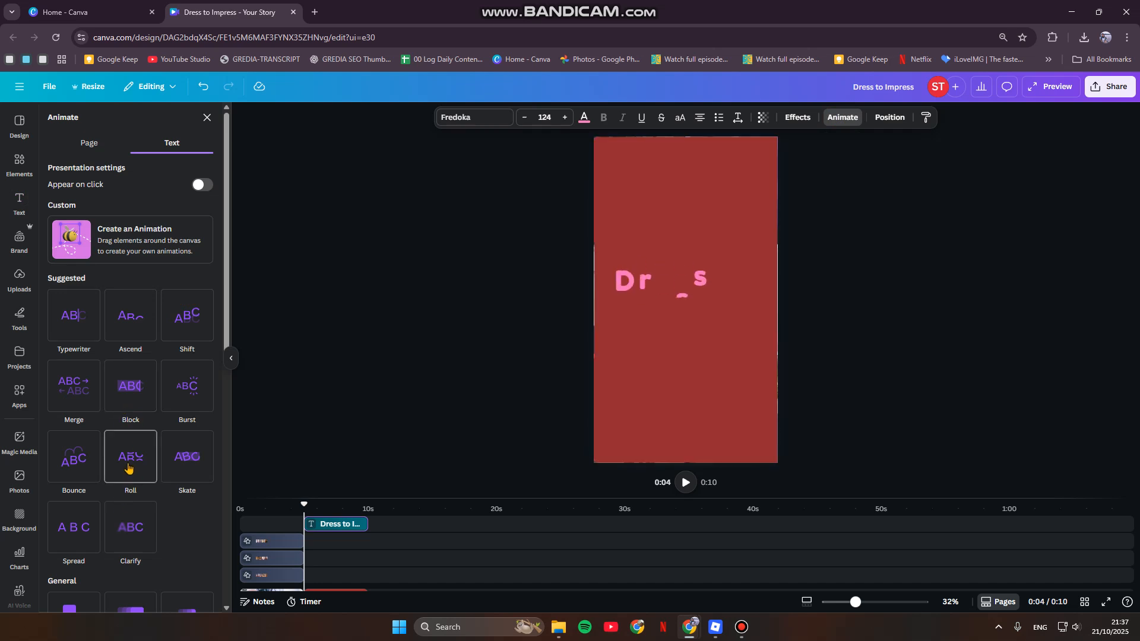
pyautogui.click(130, 456)
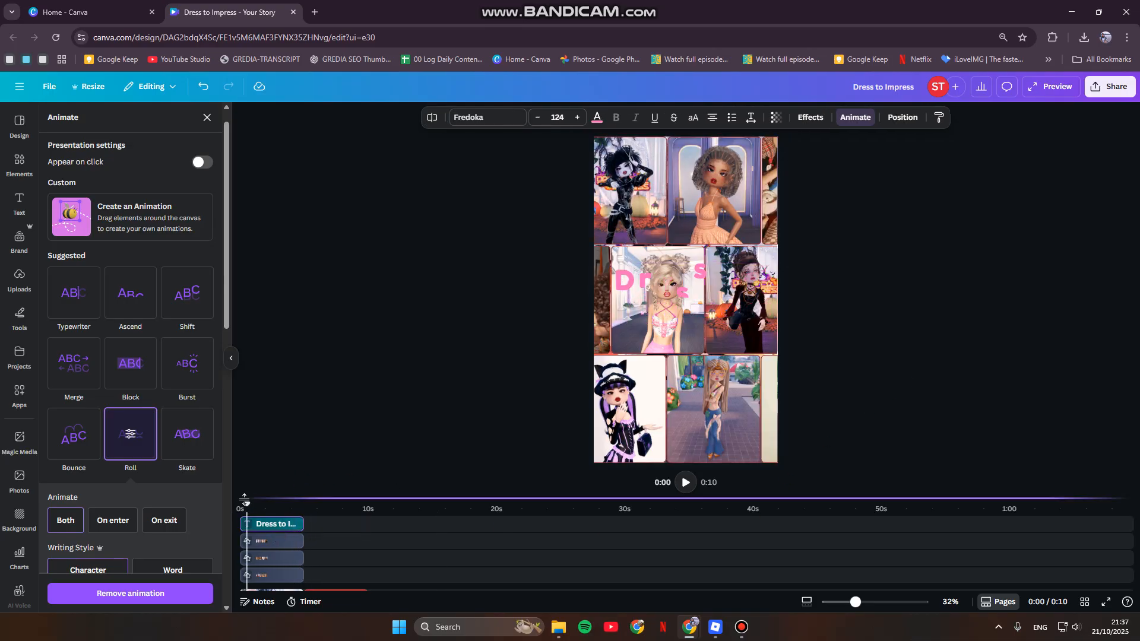
# Play the story to check the Roll animation, then pause playback.
pyautogui.click(684, 482)
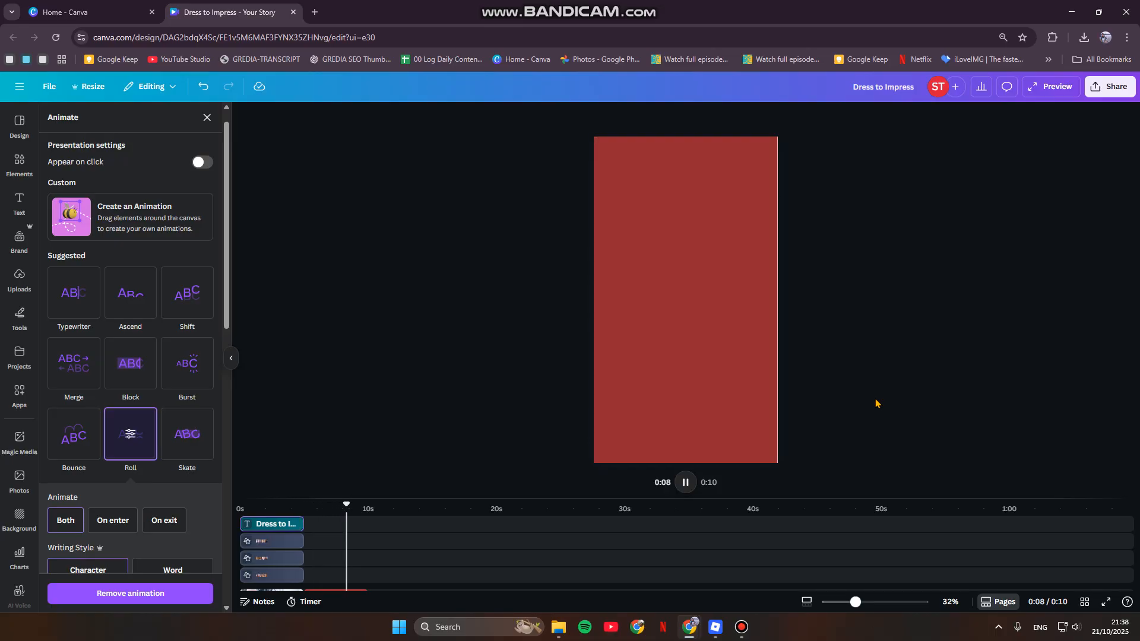
pyautogui.click(684, 482)
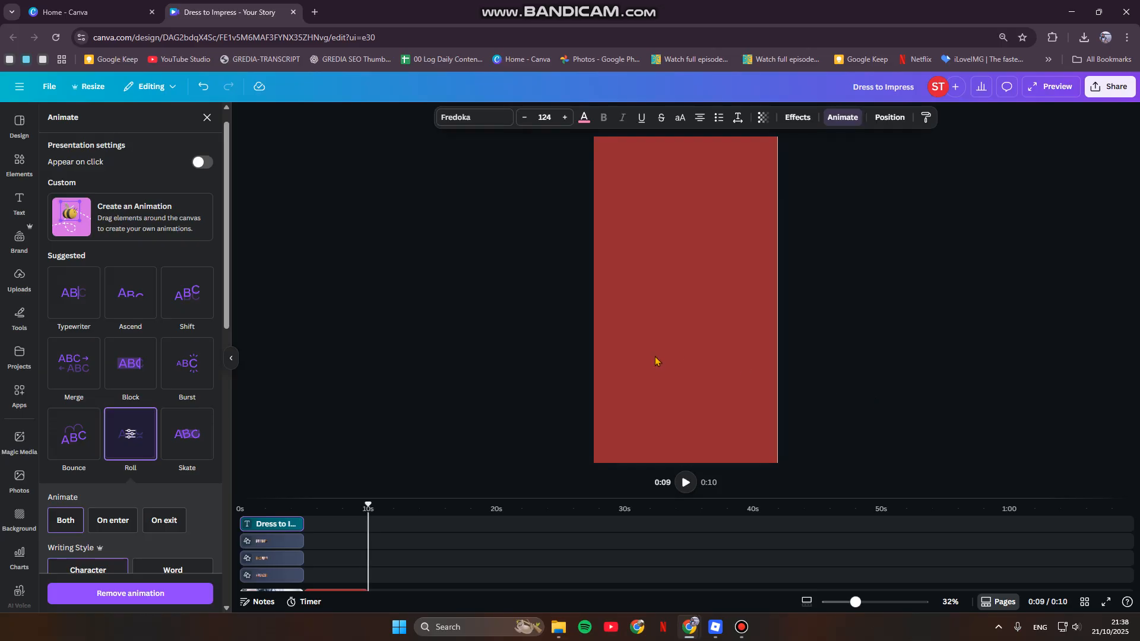
pyautogui.moveTo(981, 391)
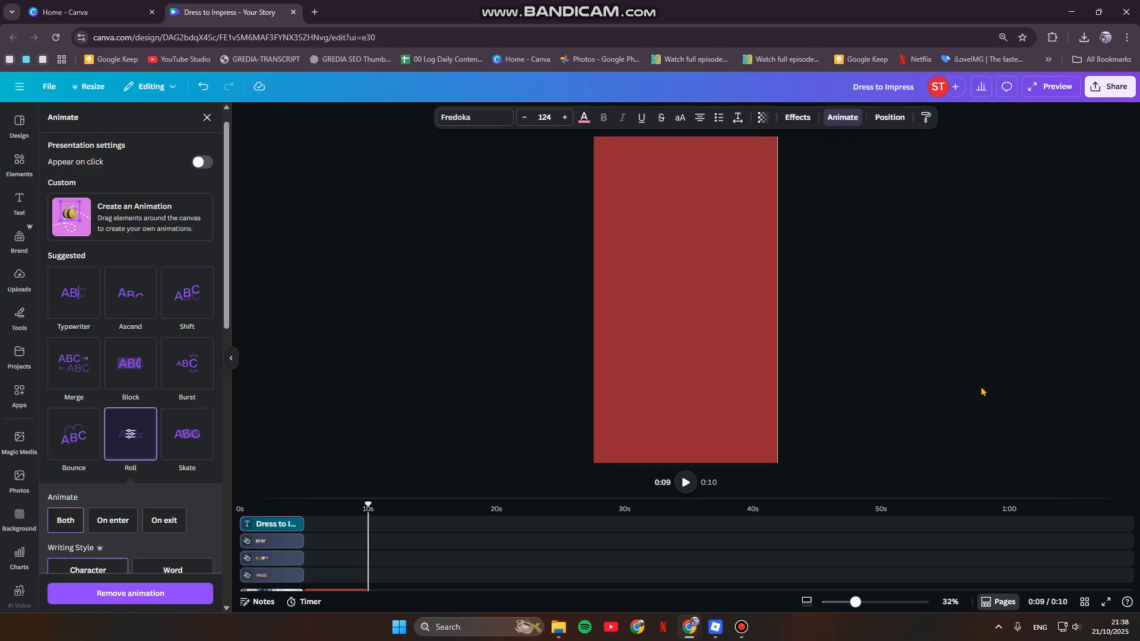
pyautogui.moveTo(609, 477)
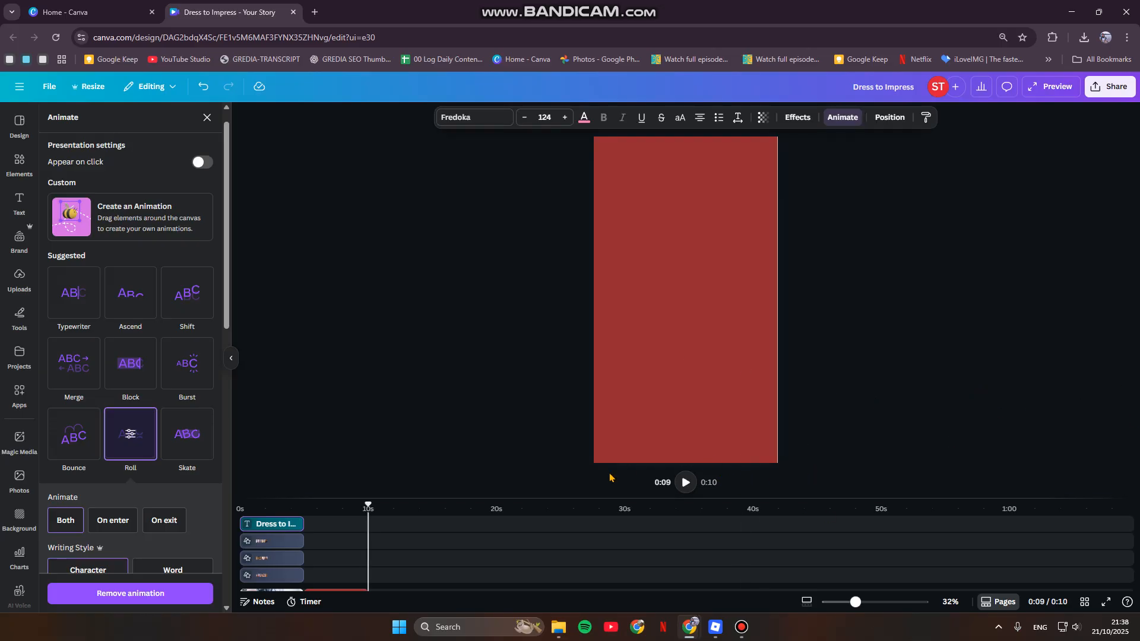